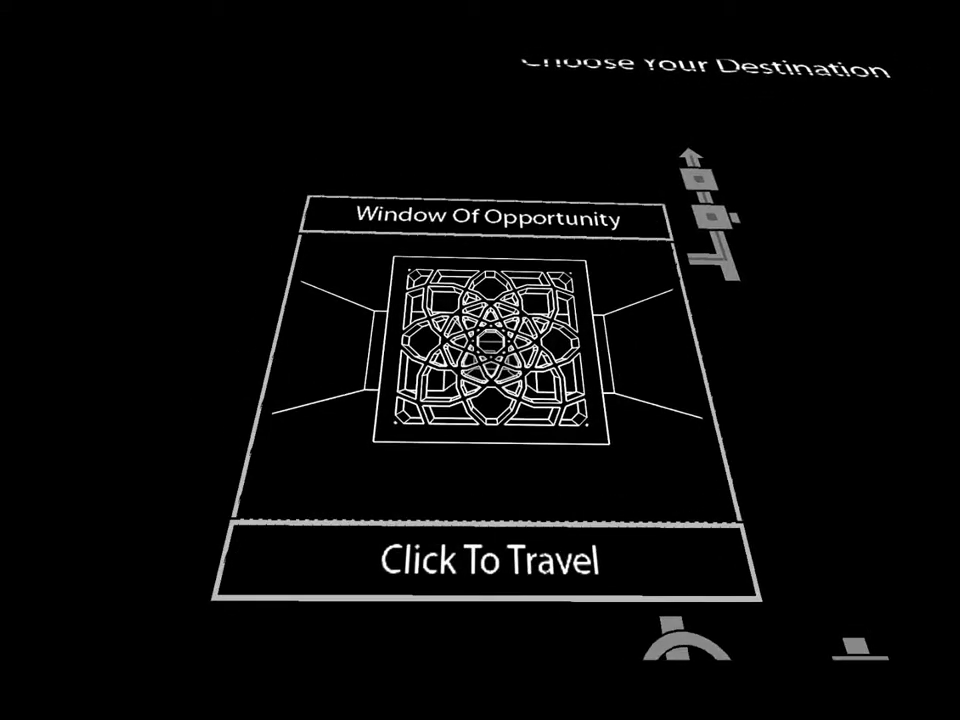
# Travel to the Window Of Opportunity chamber from its map preview, then return to the destination map
pyautogui.click(490, 558)
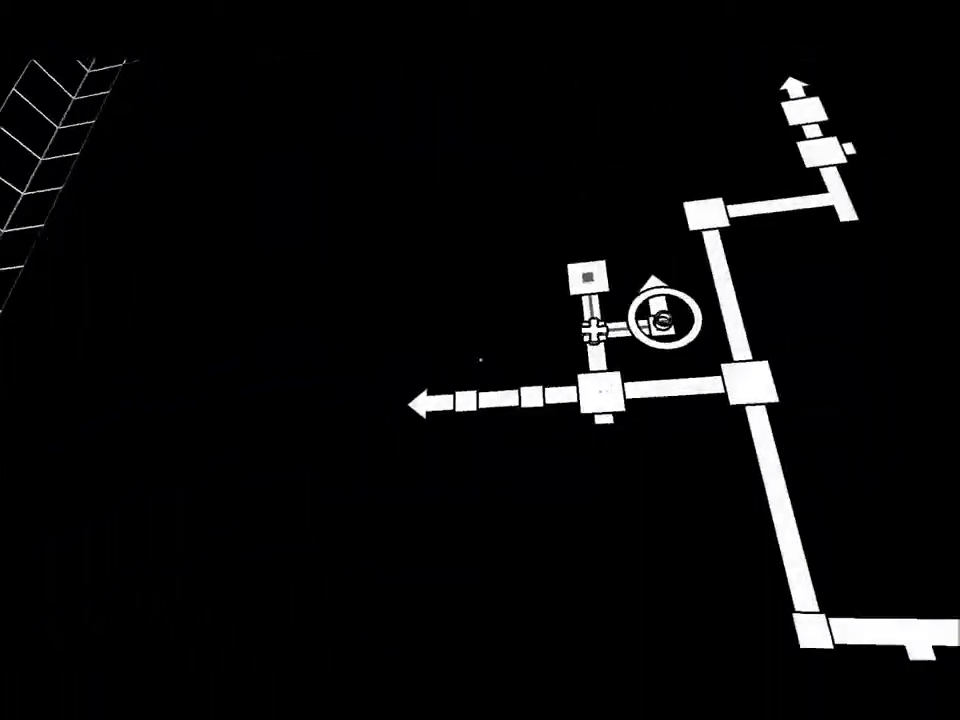
pyautogui.click(595, 395)
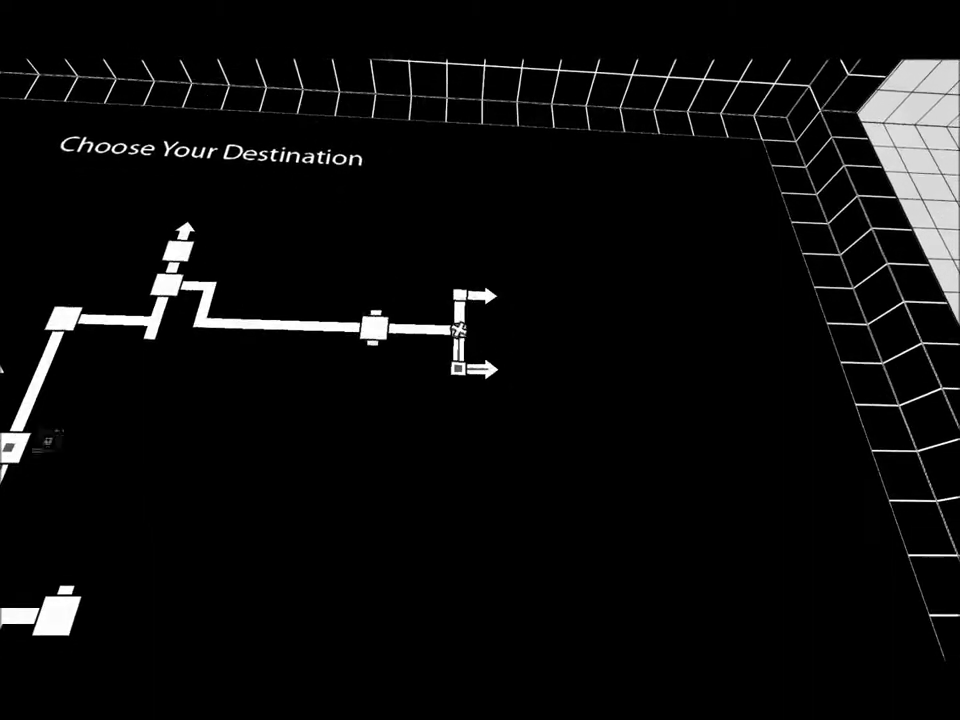
# Select the A Jump Too Far room icon on the destination map to preview it
pyautogui.click(470, 330)
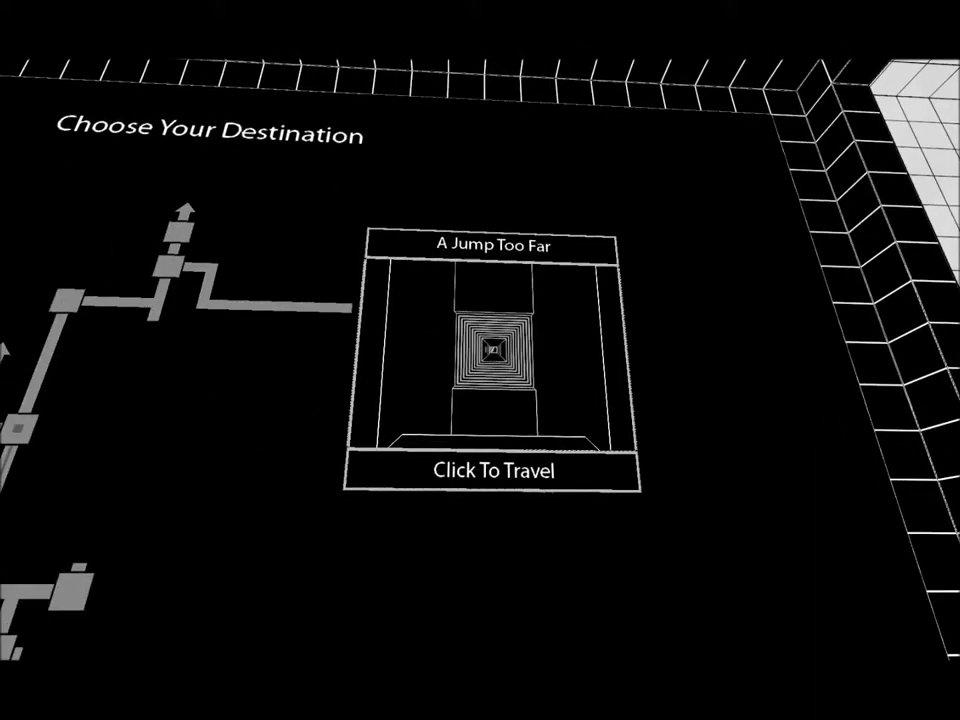